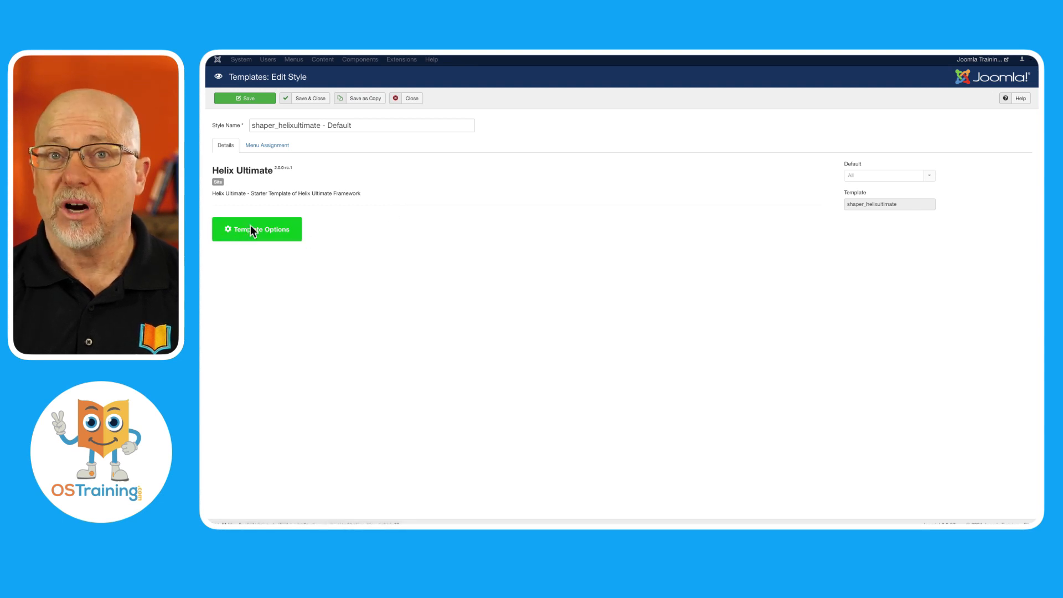
# - Launch the Helix Ultimate customizer via Template Options on the Edit Style page
pyautogui.click(256, 229)
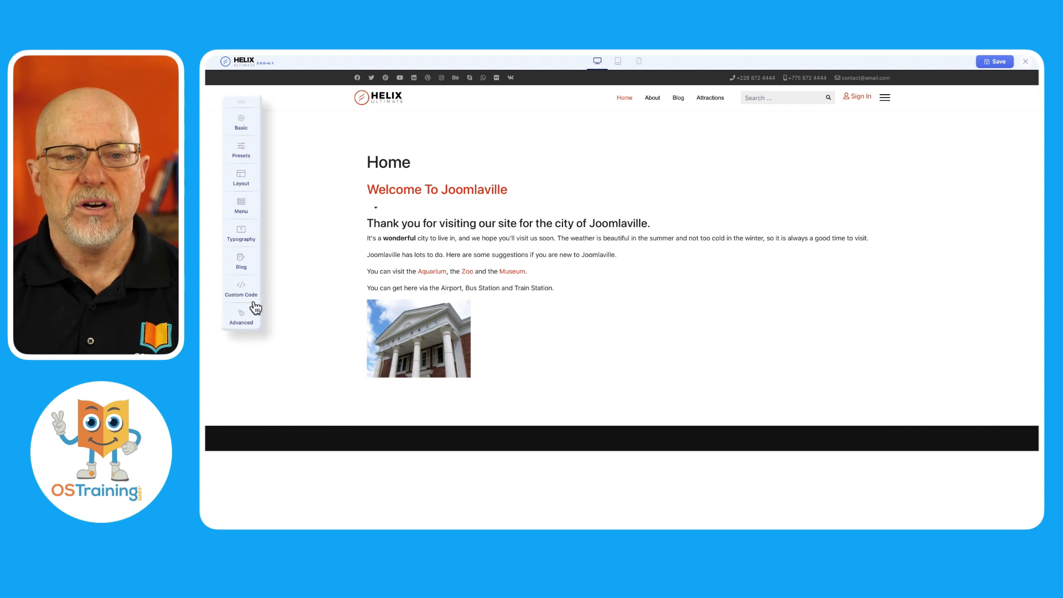
pyautogui.moveTo(580, 159)
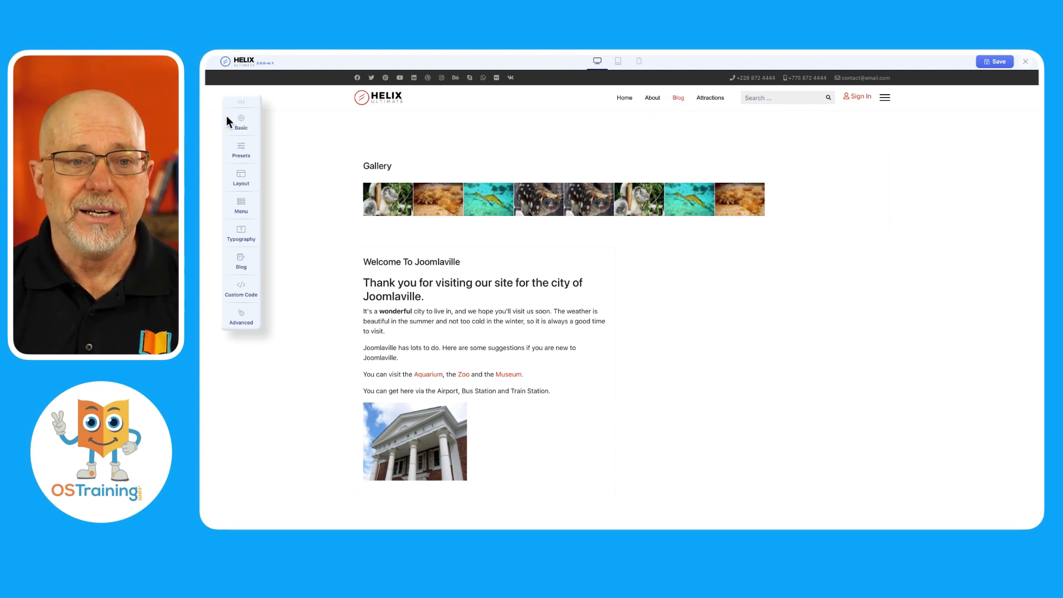
# - Preview Fullwidth Left, Multi Rows and Left Modal headers, then restore the original header
pyautogui.click(241, 121)
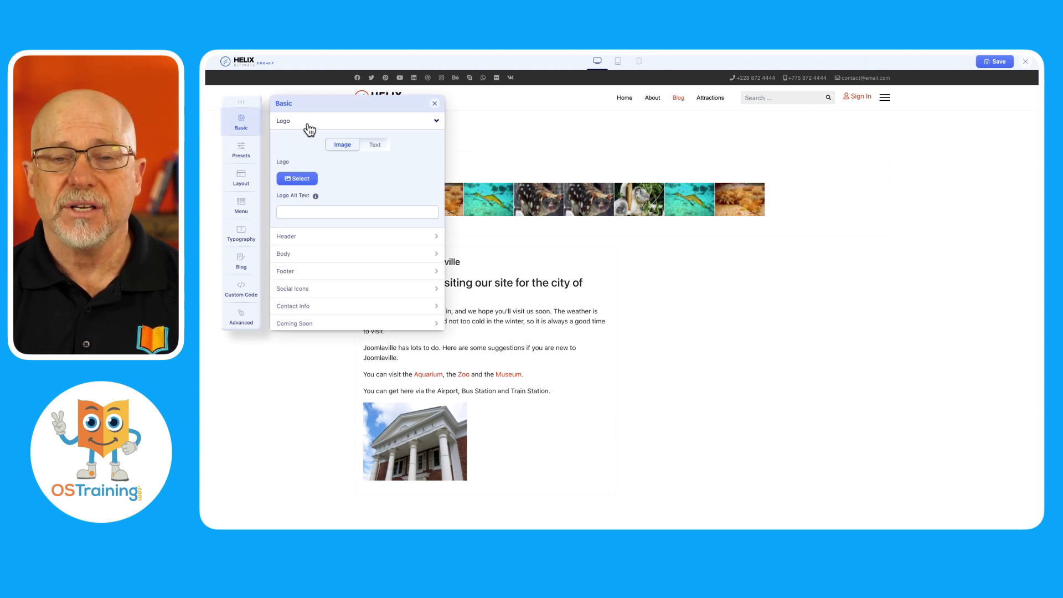
pyautogui.moveTo(314, 215)
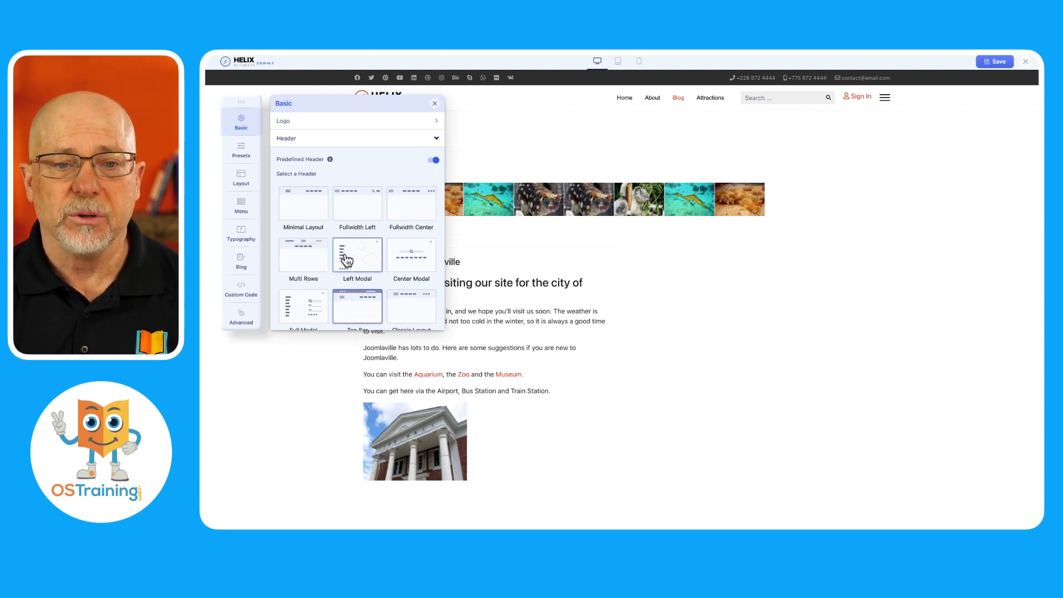
pyautogui.click(357, 204)
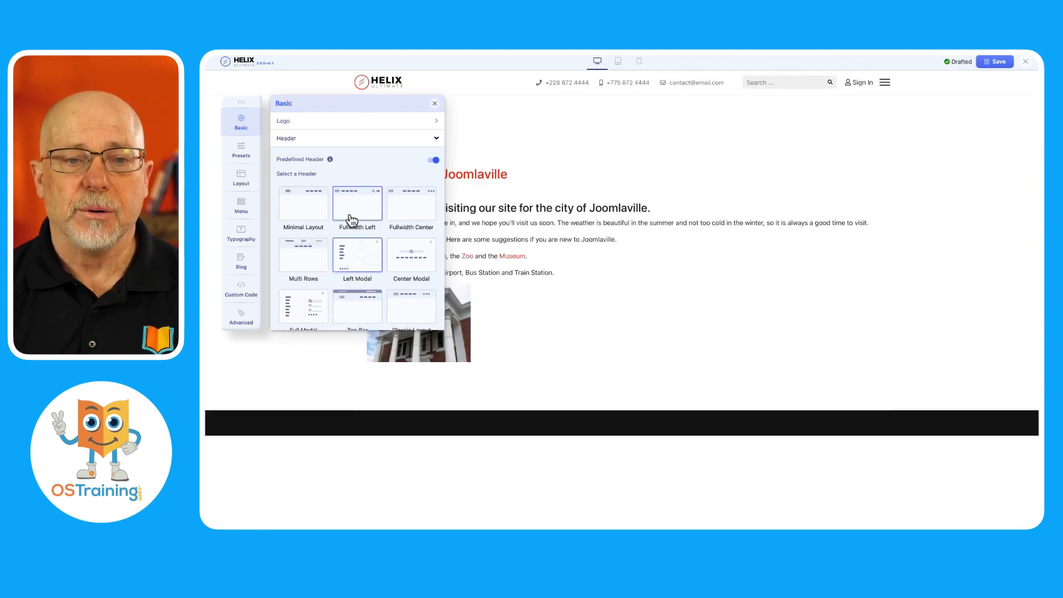
pyautogui.click(304, 277)
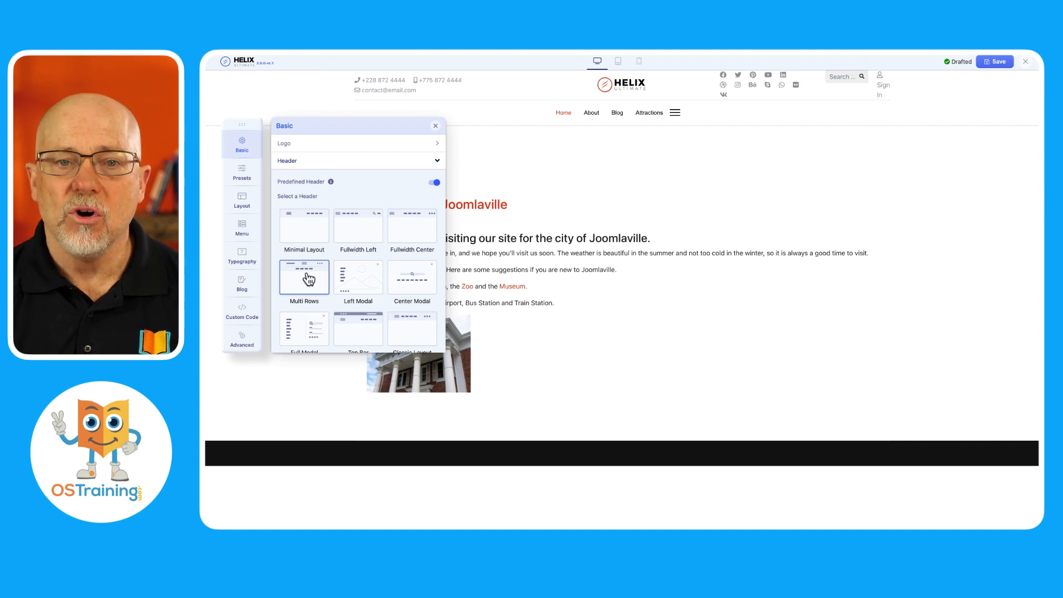
pyautogui.click(357, 277)
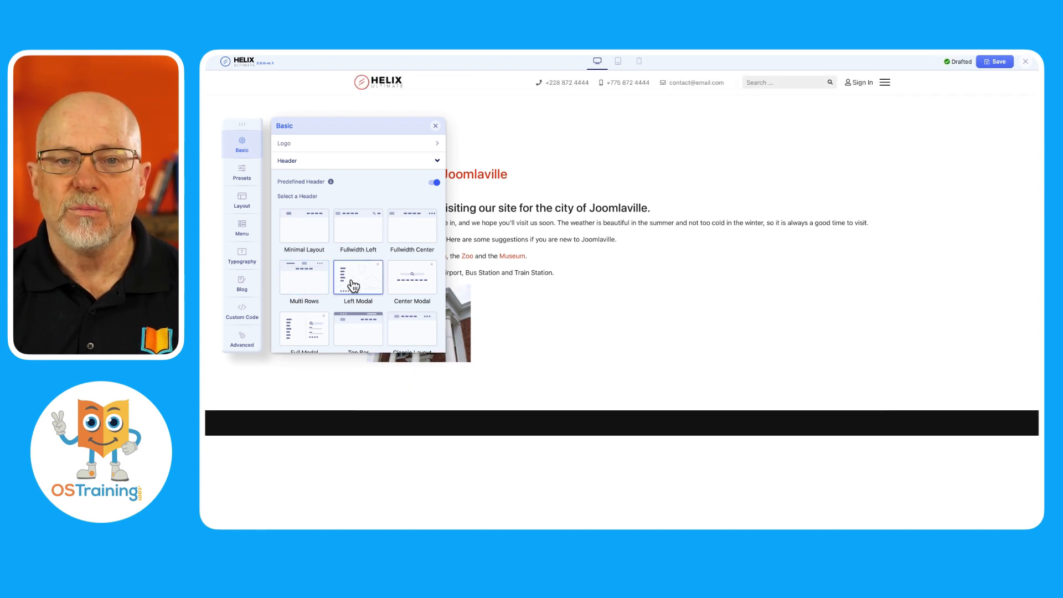
pyautogui.click(304, 226)
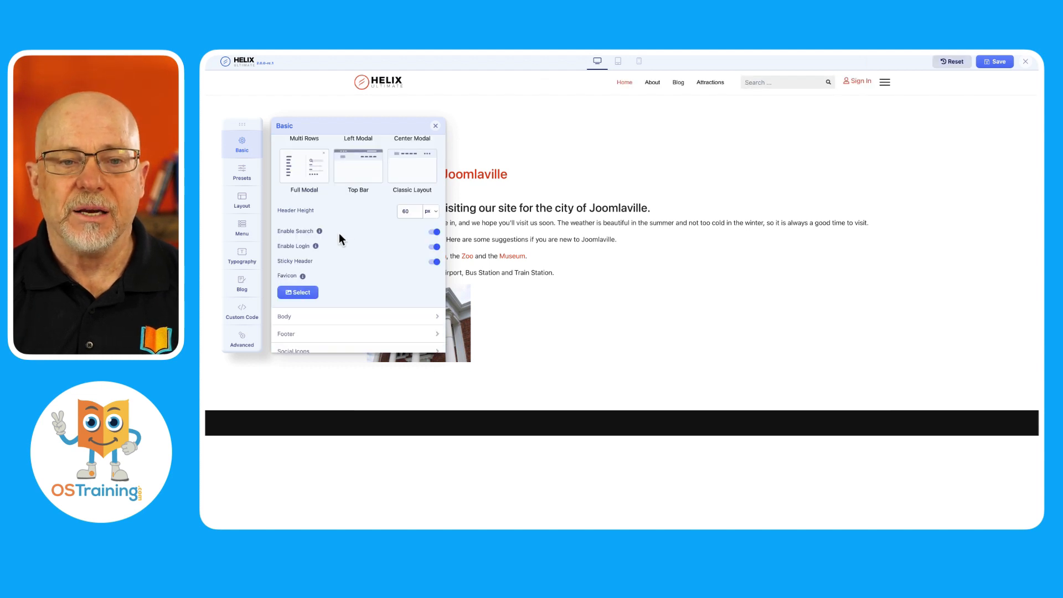
pyautogui.moveTo(690, 218)
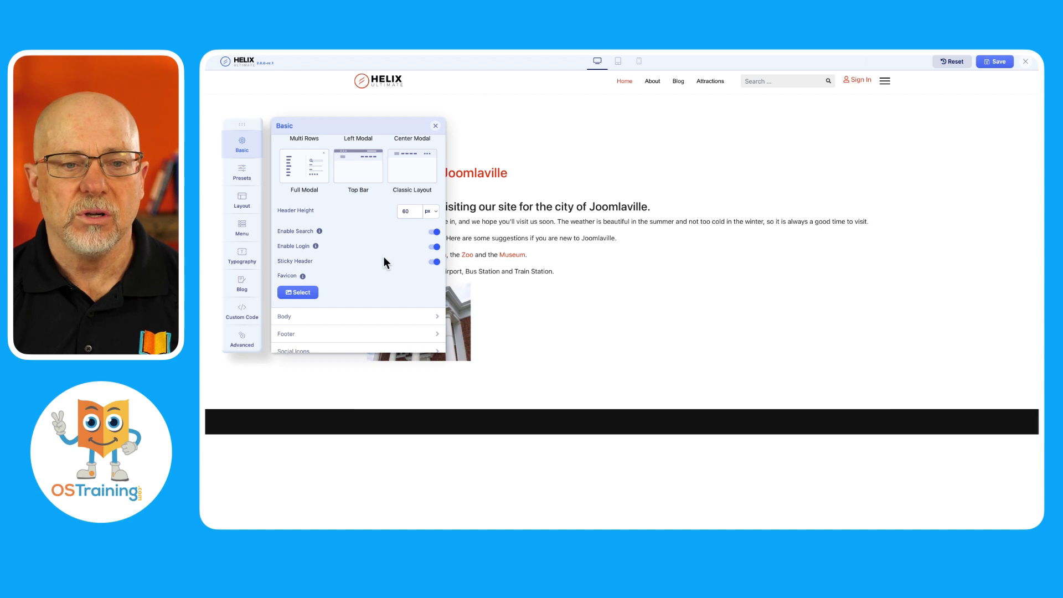
pyautogui.scroll(-3)
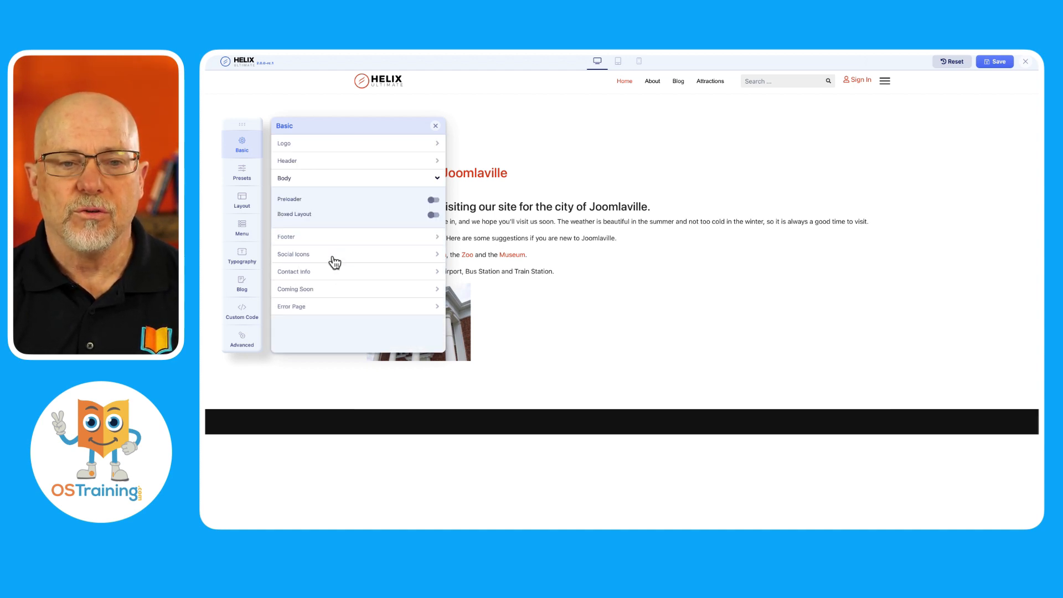
# - Toggle the footer copyright notice on and off, then scroll through the contact info fields
pyautogui.click(432, 215)
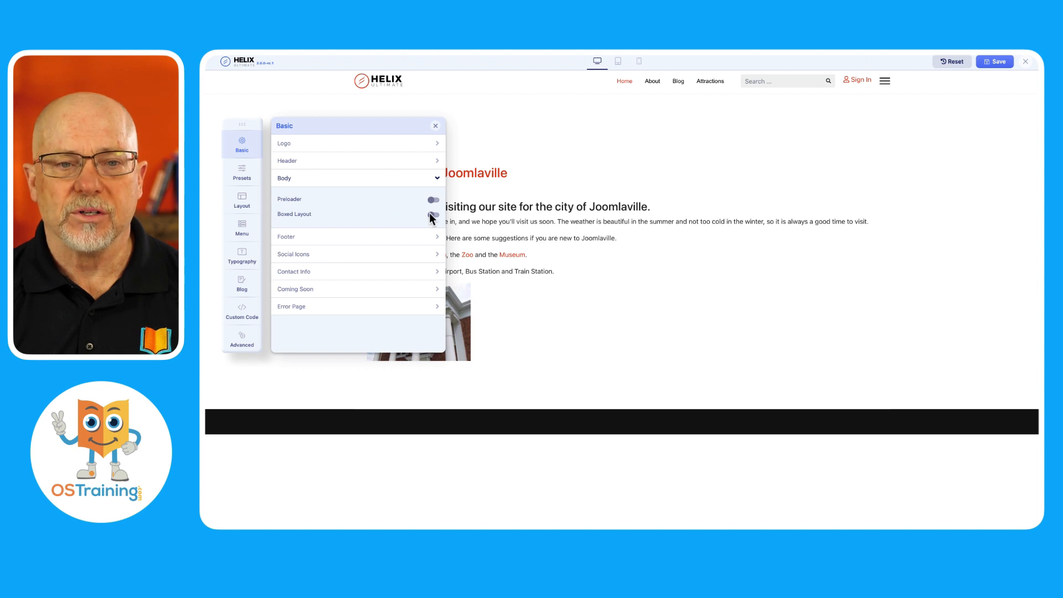
pyautogui.click(286, 194)
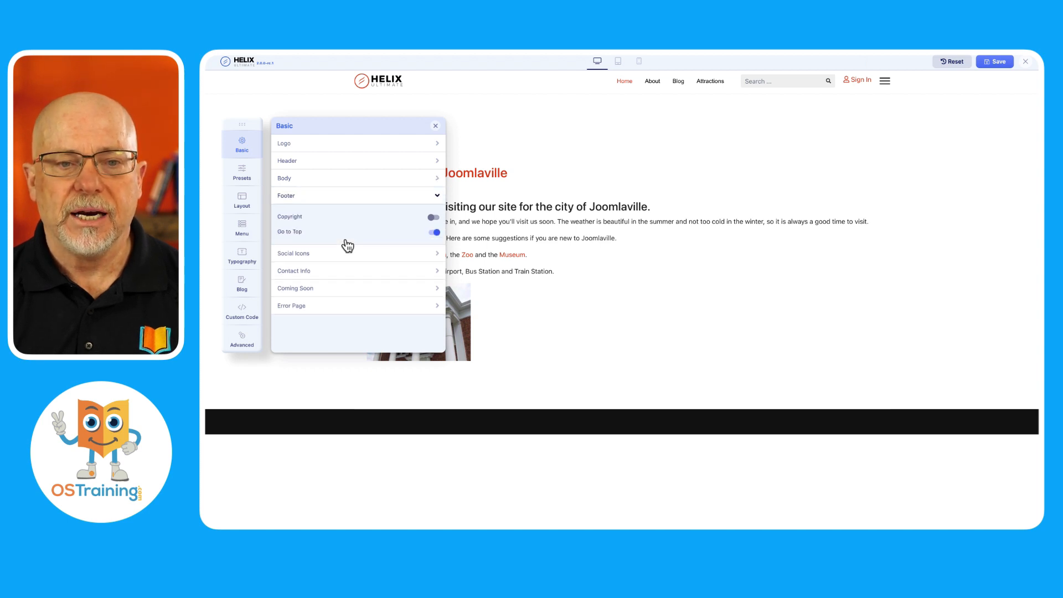
pyautogui.click(432, 218)
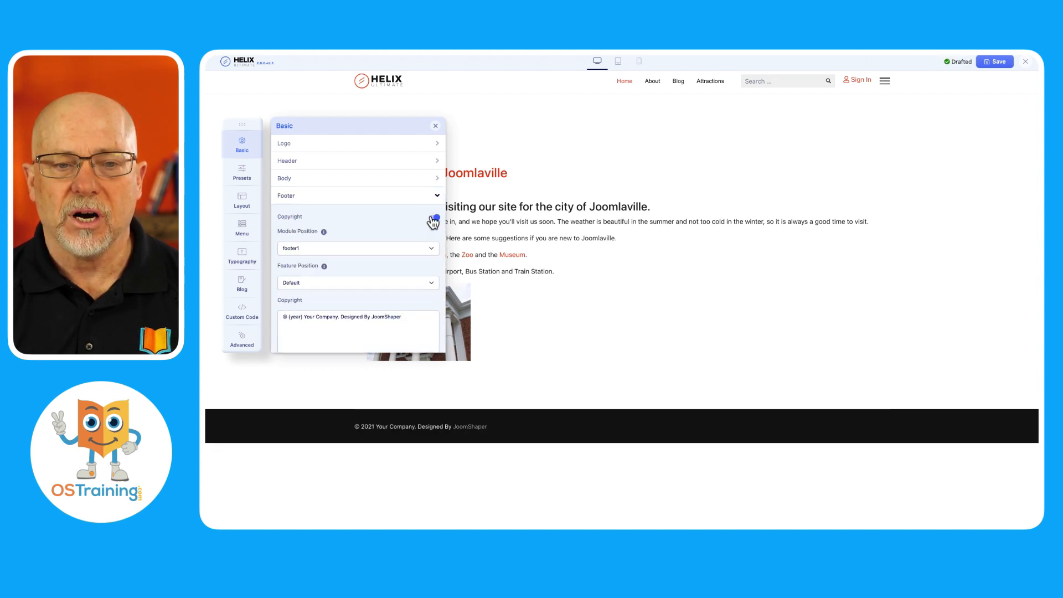
pyautogui.click(434, 217)
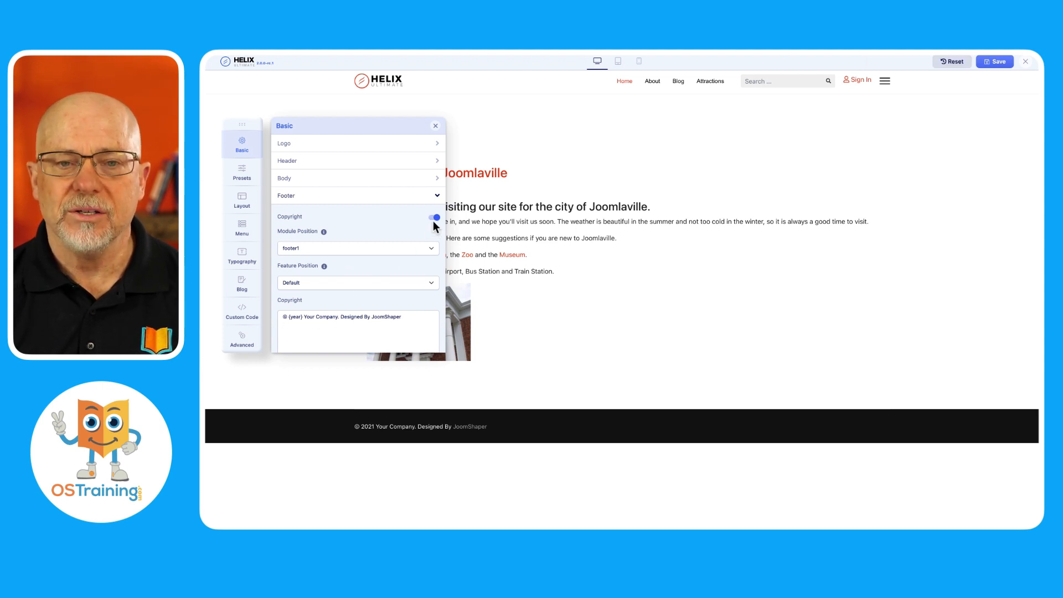
pyautogui.click(432, 217)
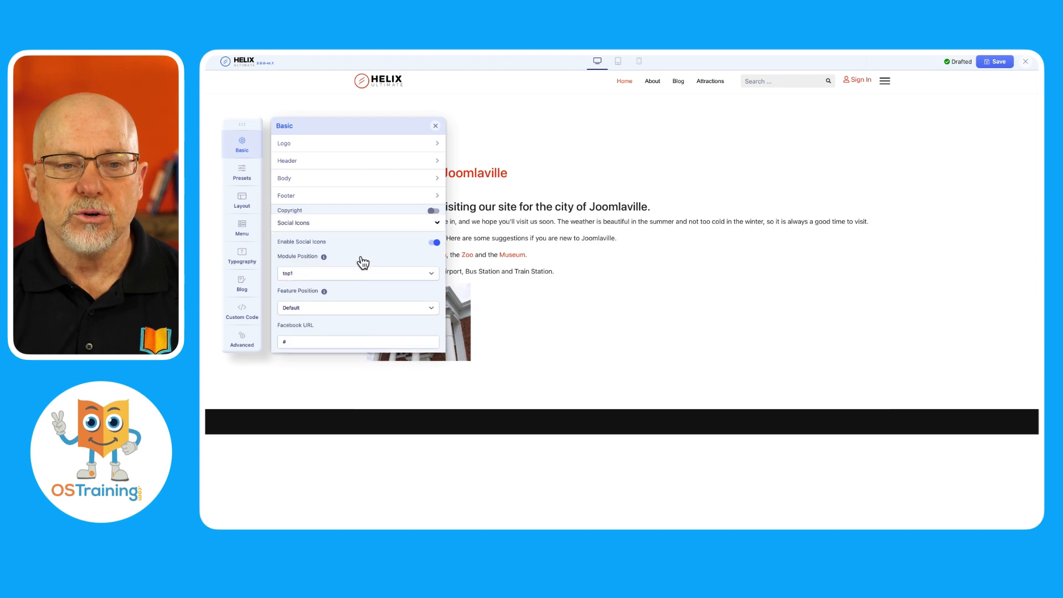
pyautogui.scroll(-3)
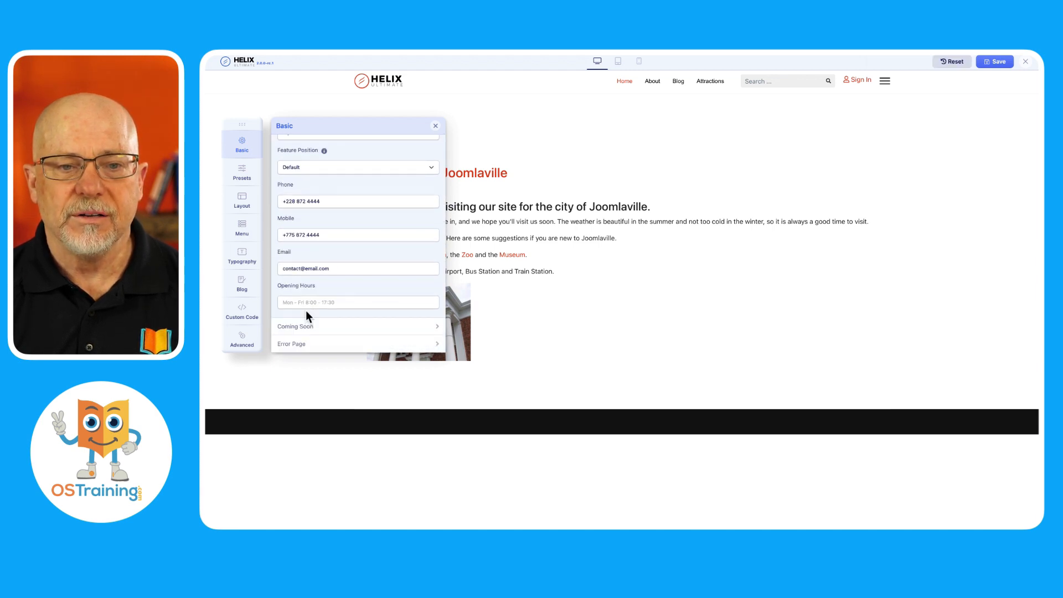
pyautogui.moveTo(853, 95)
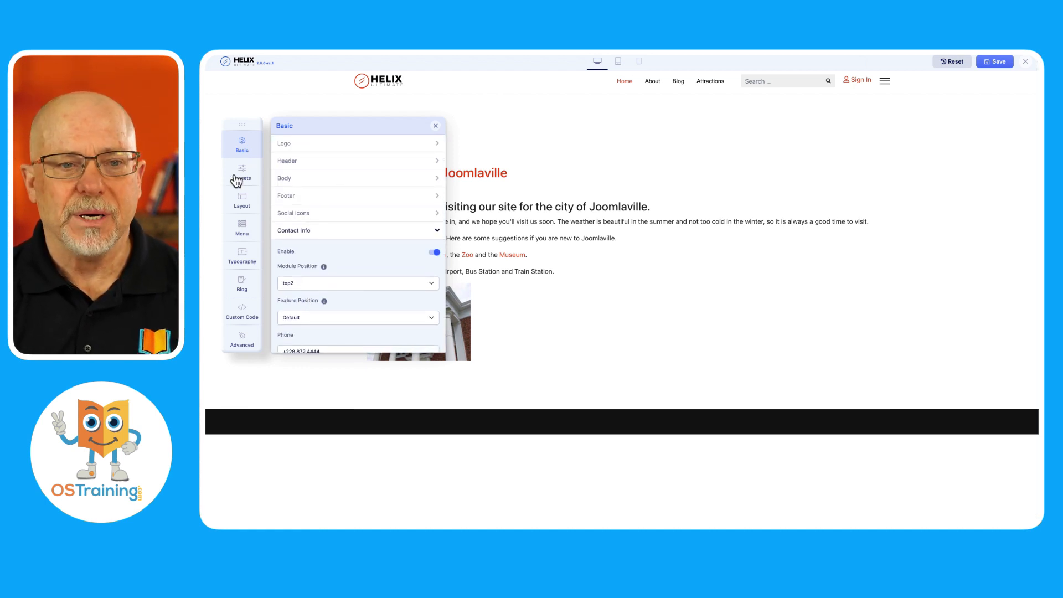
# - Apply the green Preset 7 colour preset and switch to the Layout panel
pyautogui.click(241, 172)
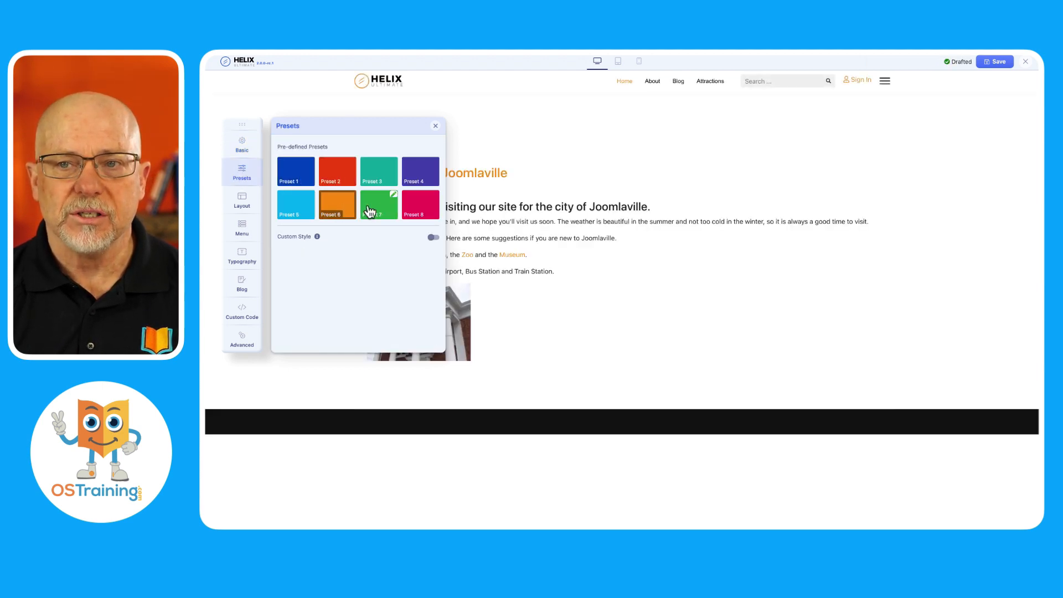
pyautogui.click(379, 204)
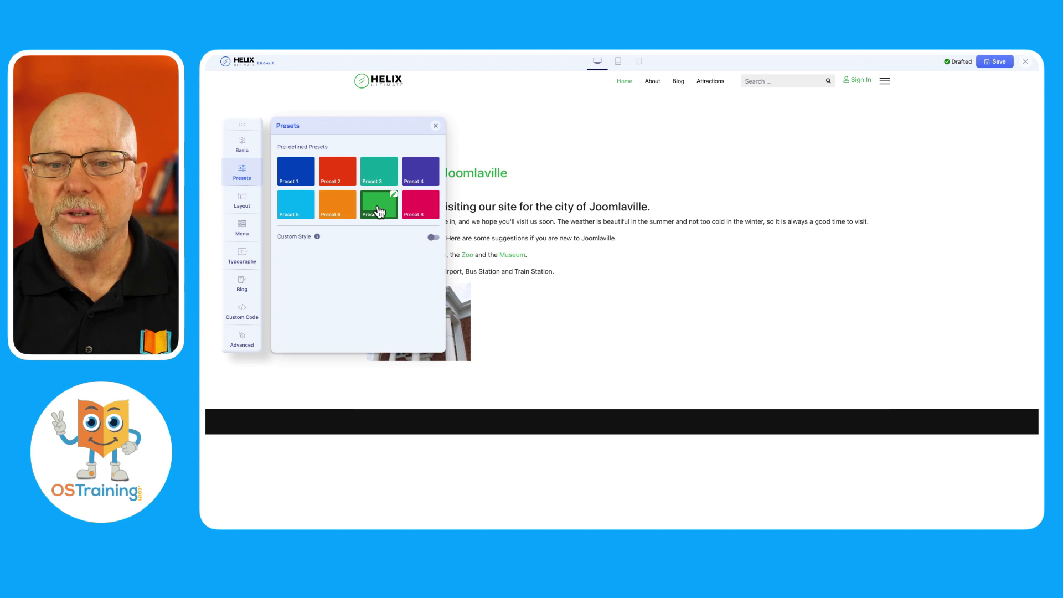
pyautogui.click(241, 200)
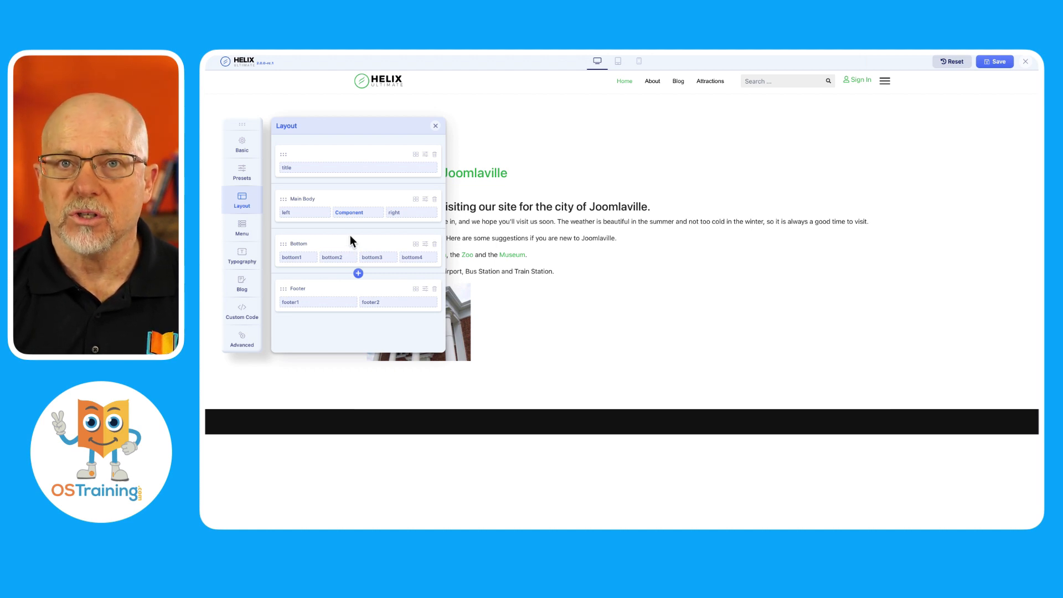
# - Add a Section Title row split 3+6+3 between the Bottom and Footer rows
pyautogui.click(358, 273)
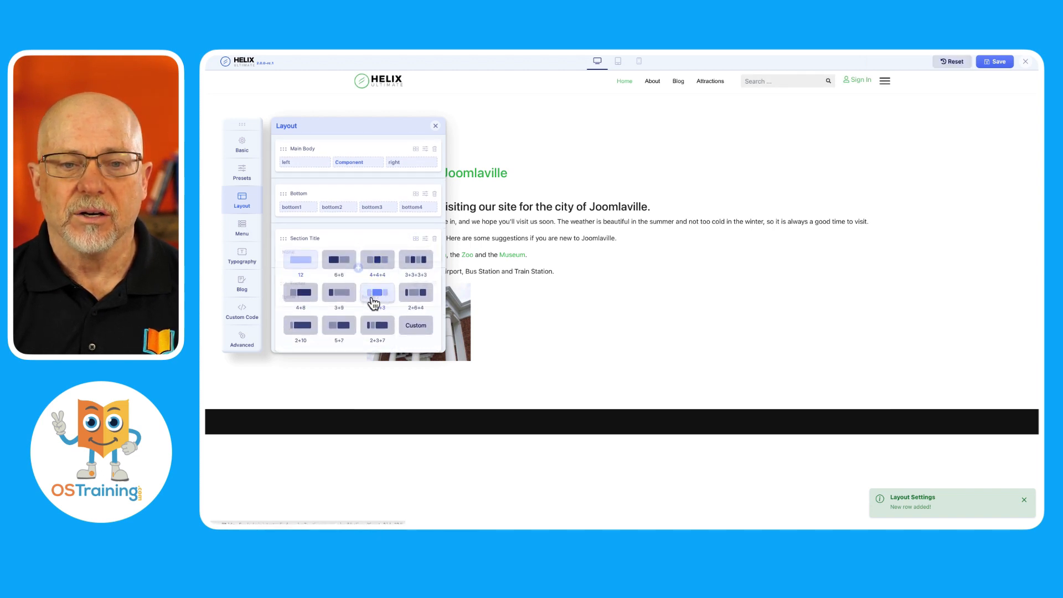
pyautogui.click(378, 292)
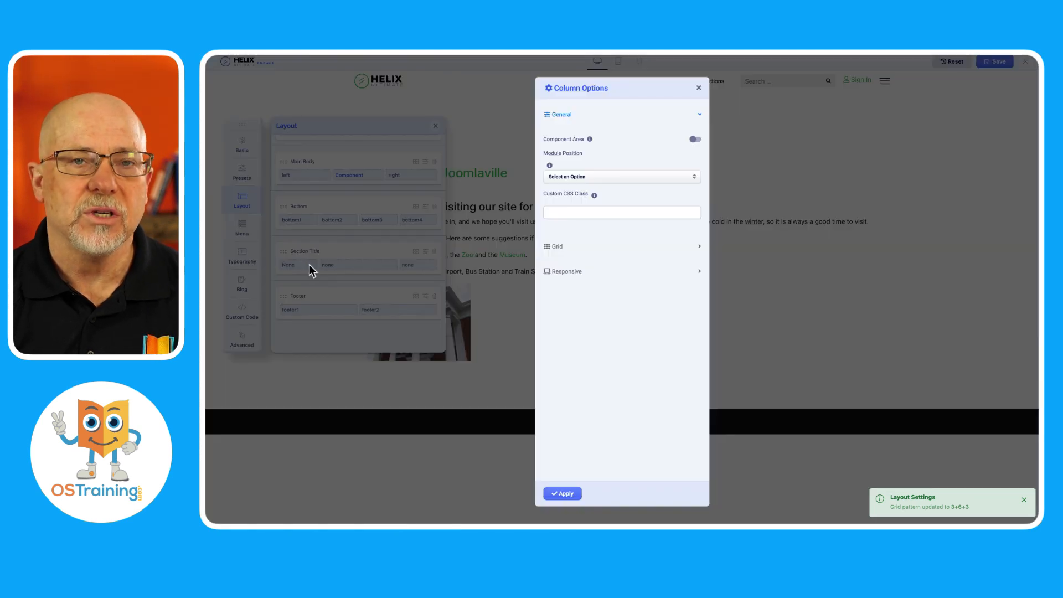
pyautogui.click(699, 88)
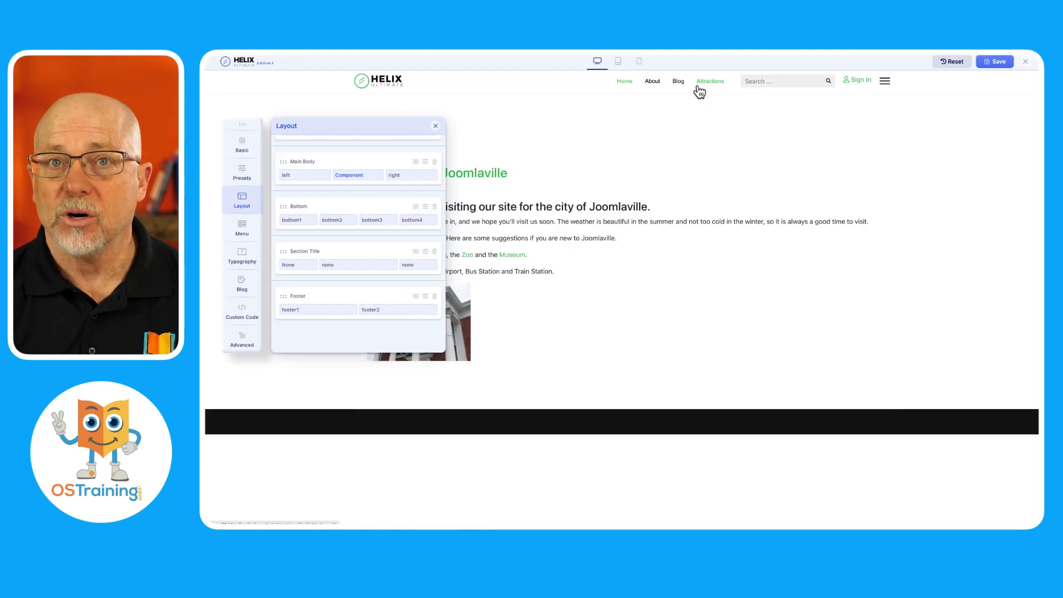
# - Drag Attractions above Blog in Menu Builder and review the Mega Menu and Off-canvas options
pyautogui.click(242, 229)
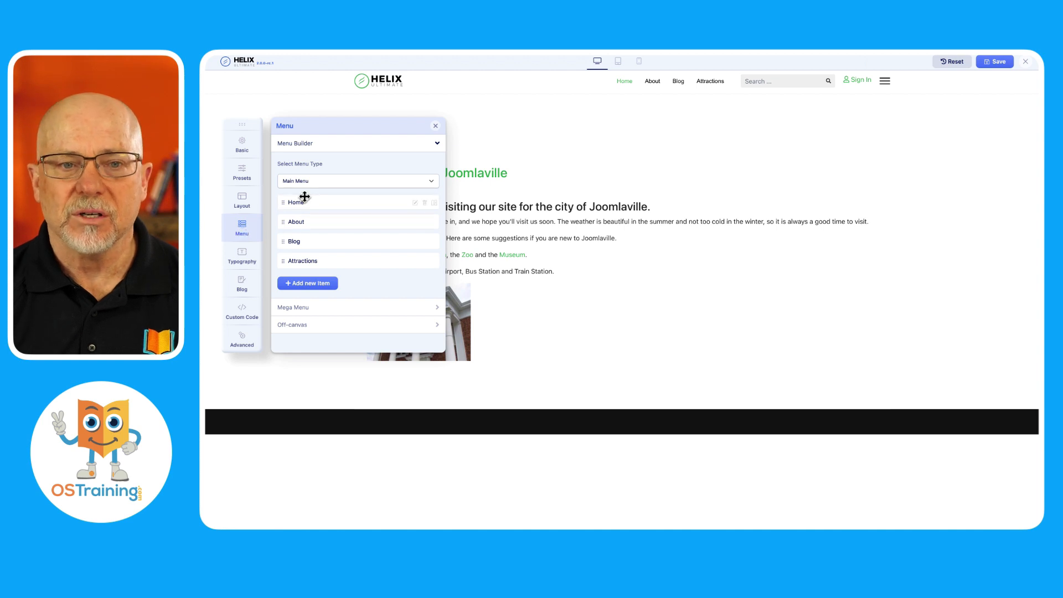
pyautogui.moveTo(300, 275)
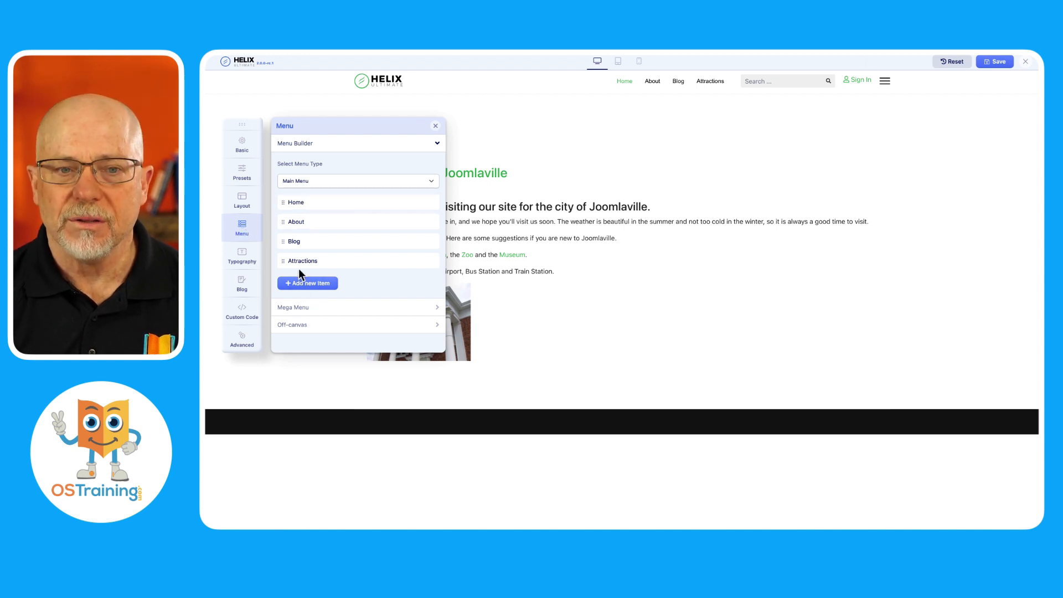
pyautogui.moveTo(302, 261); pyautogui.dragTo(302, 239)
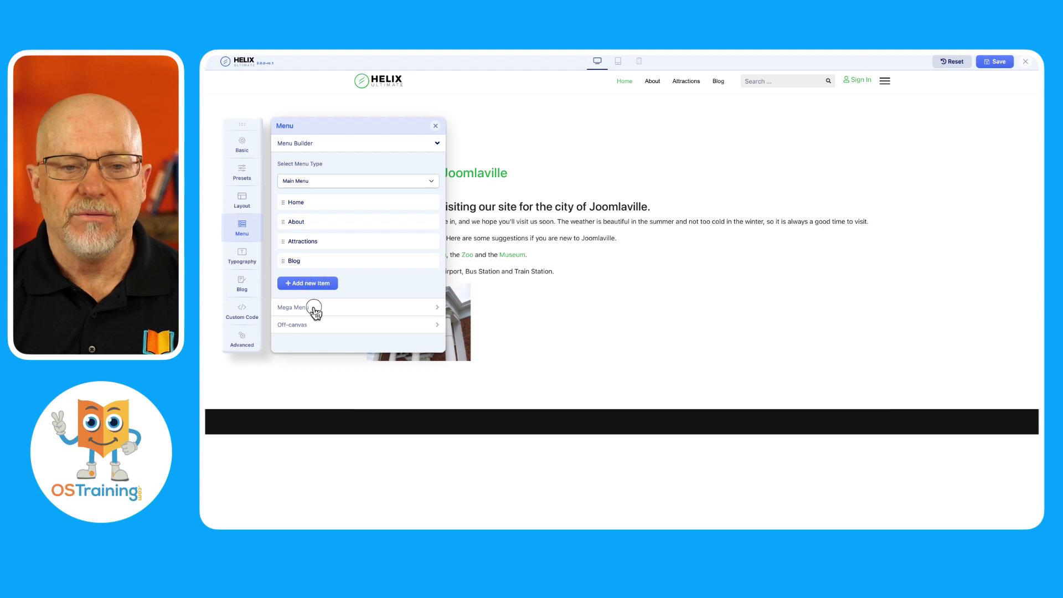
pyautogui.click(293, 306)
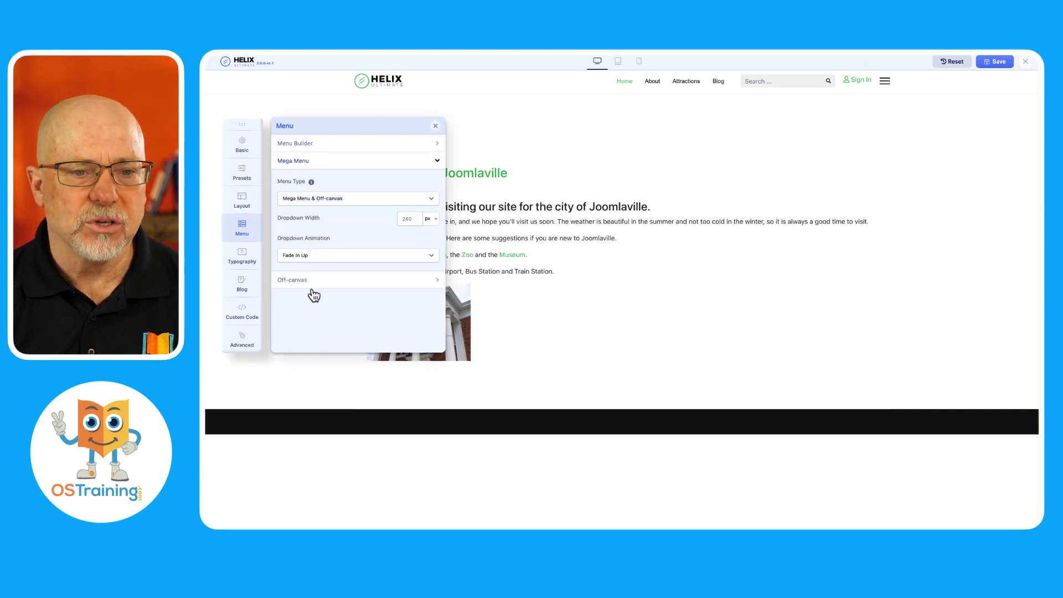
pyautogui.click(292, 279)
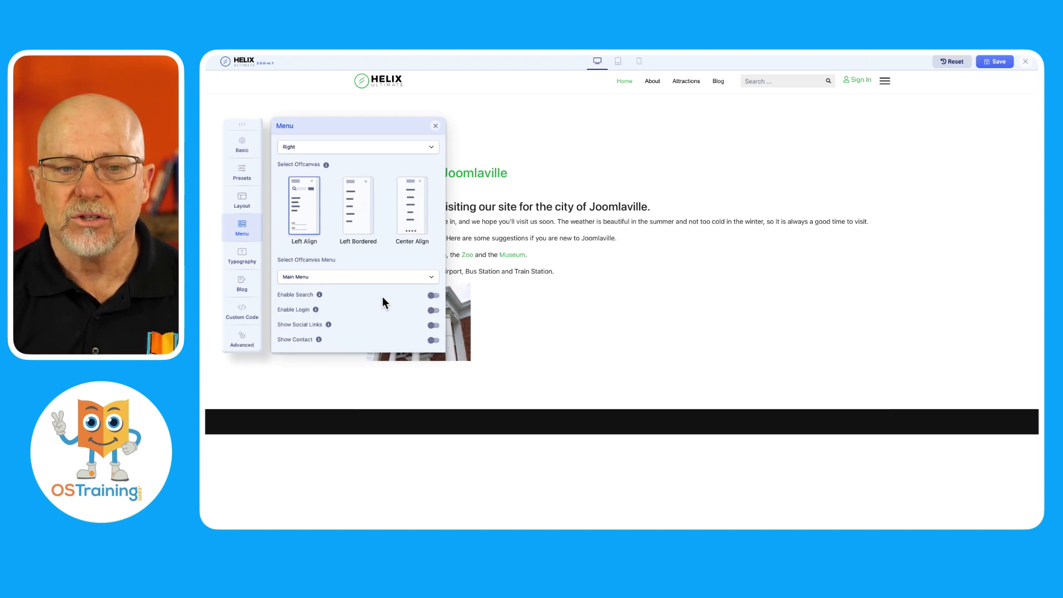
pyautogui.moveTo(387, 331)
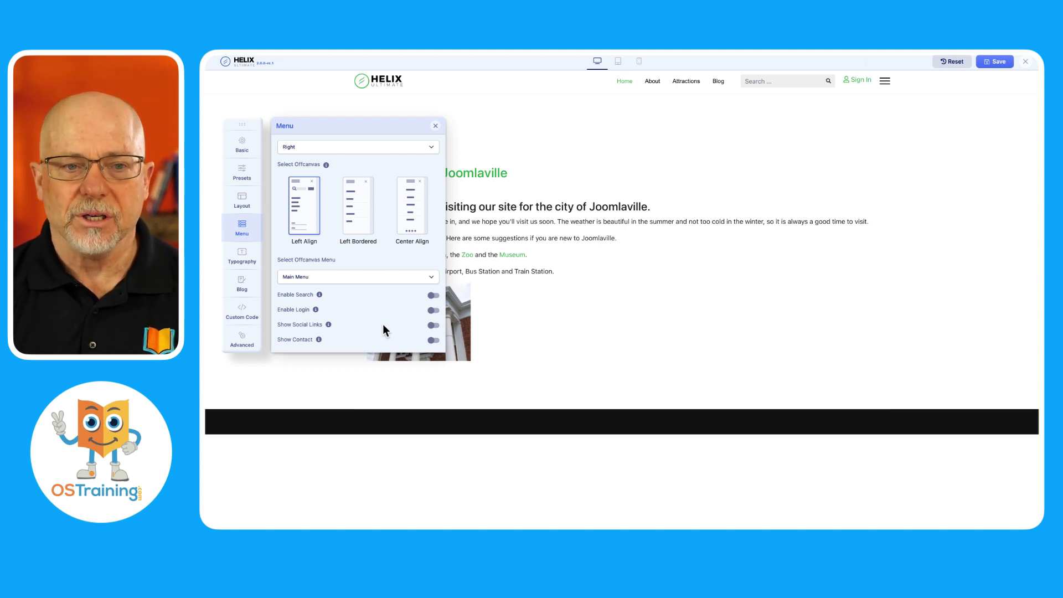
pyautogui.click(241, 258)
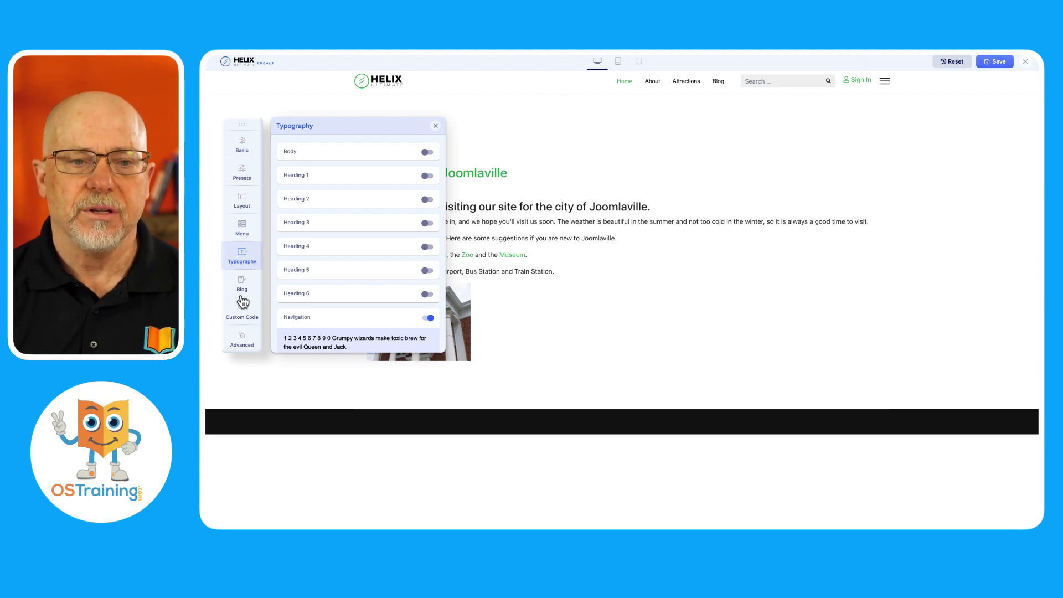
# - Review the Blog list options, then view the empty head and body custom code fields
pyautogui.click(242, 285)
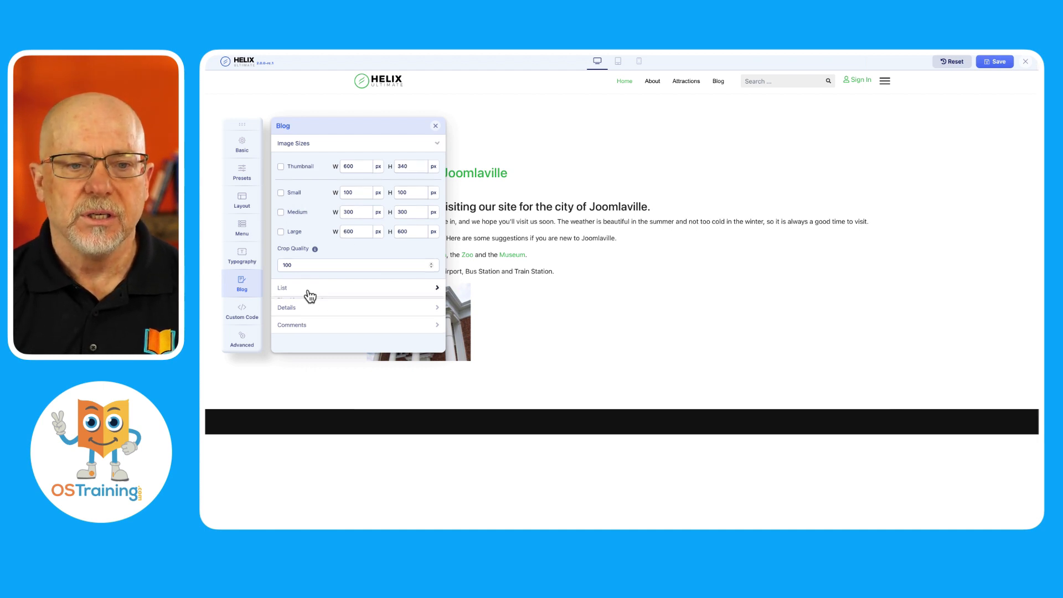
pyautogui.click(283, 287)
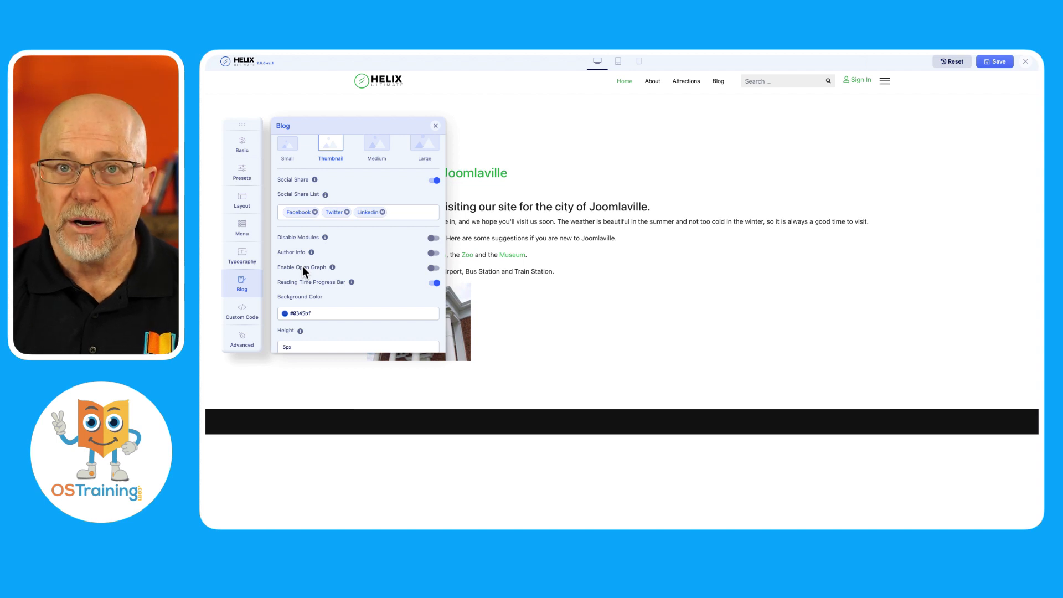
pyautogui.scroll(-3)
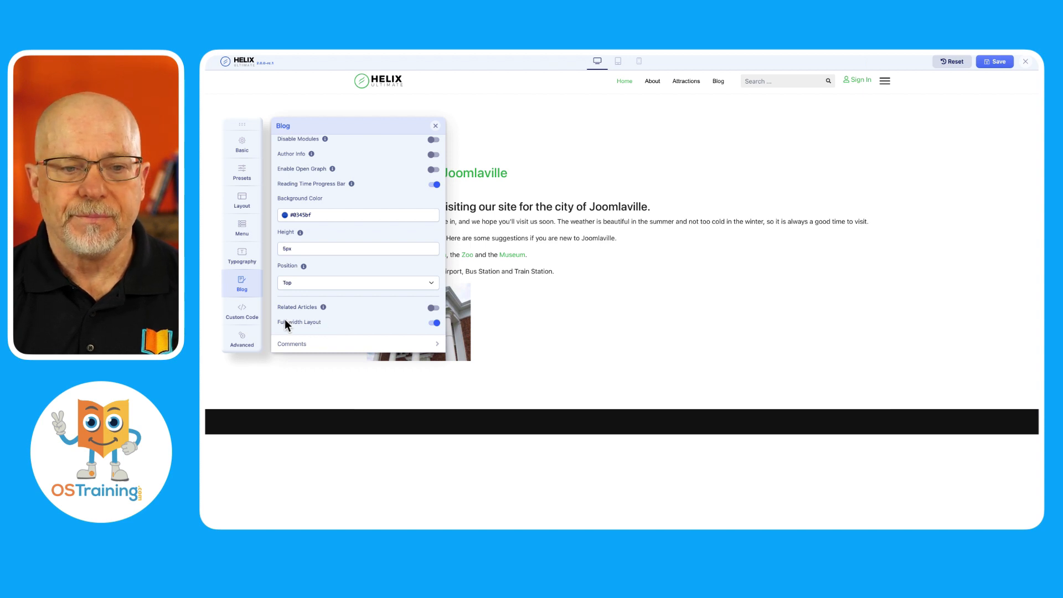
pyautogui.click(242, 314)
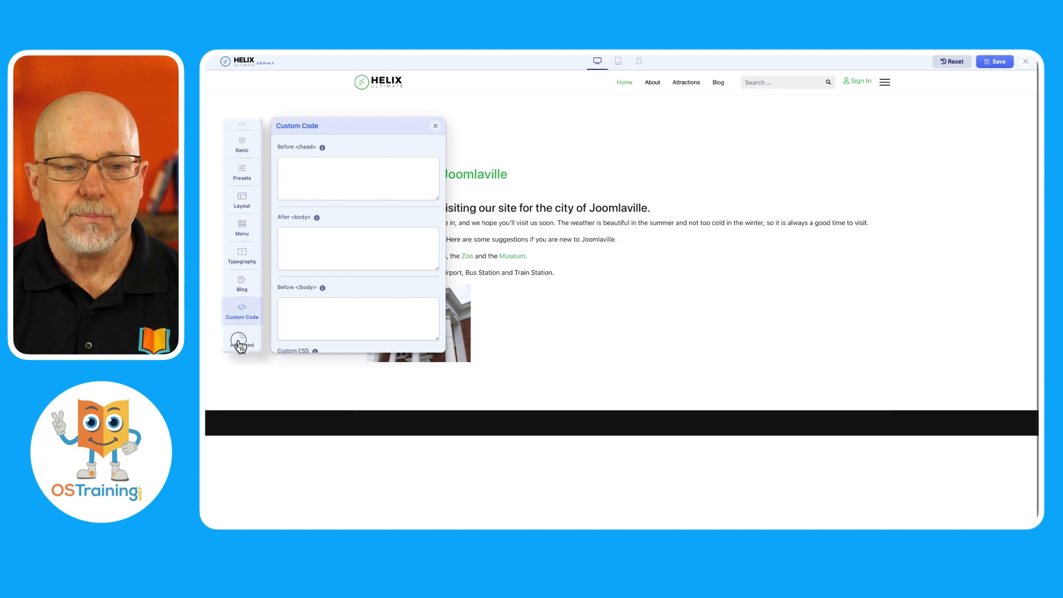
# - Review the Advanced font, import/export and analytics options, then close the settings panel
pyautogui.click(242, 339)
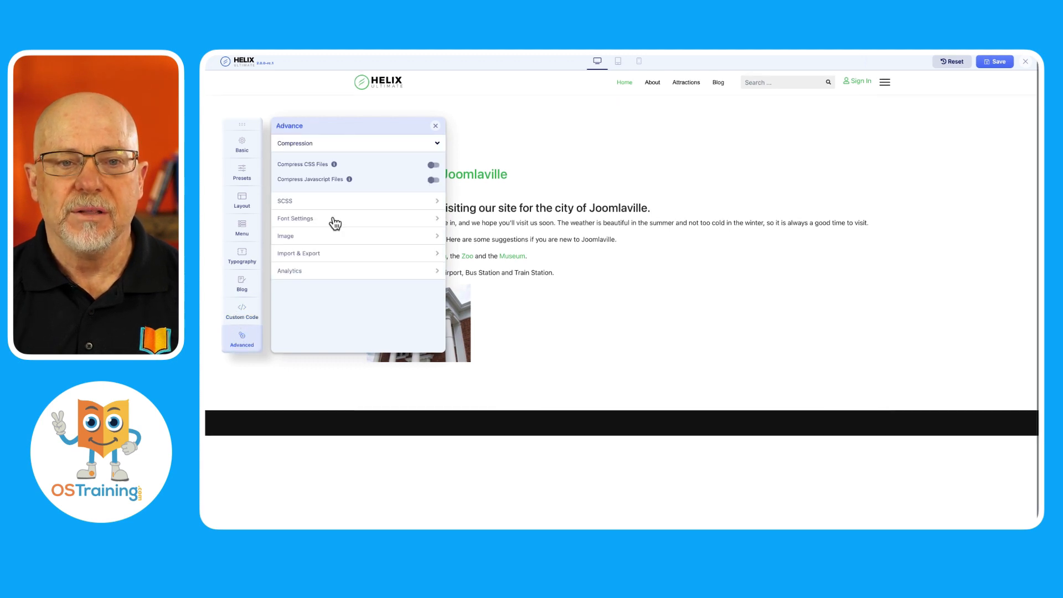
pyautogui.moveTo(333, 194)
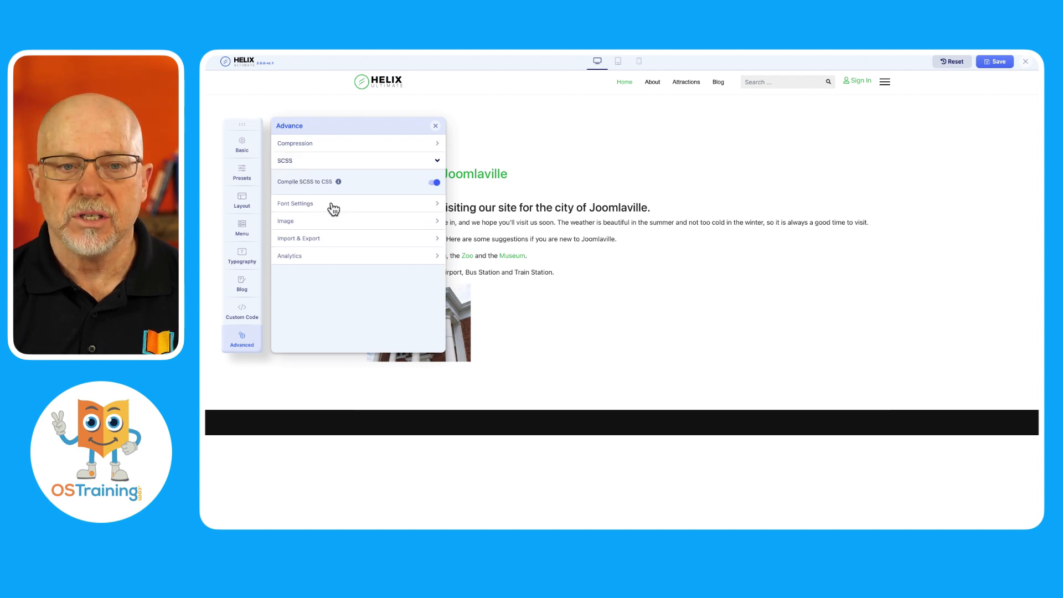
pyautogui.click(295, 203)
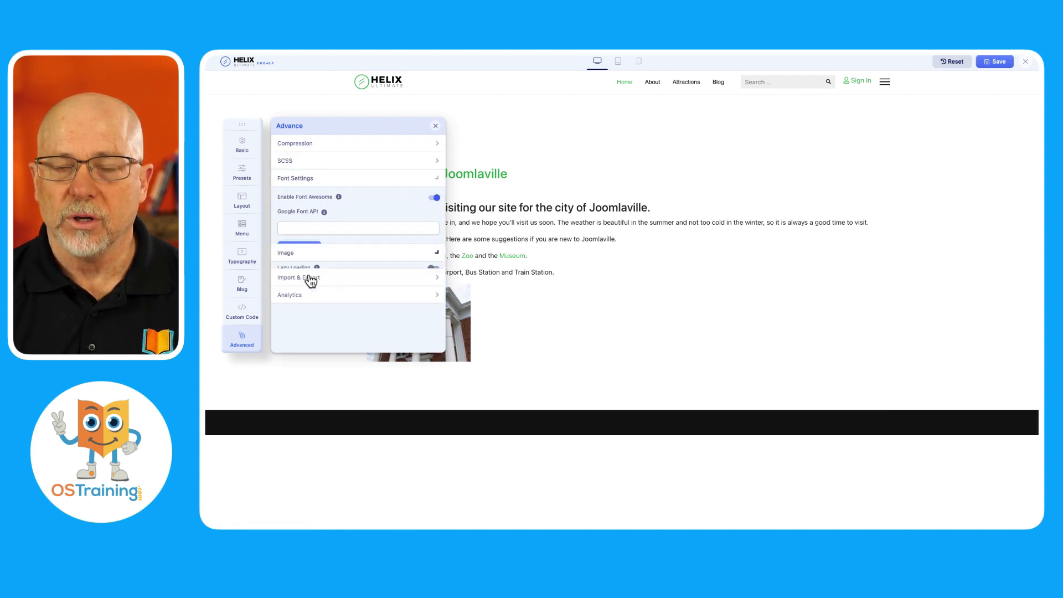
pyautogui.click(299, 278)
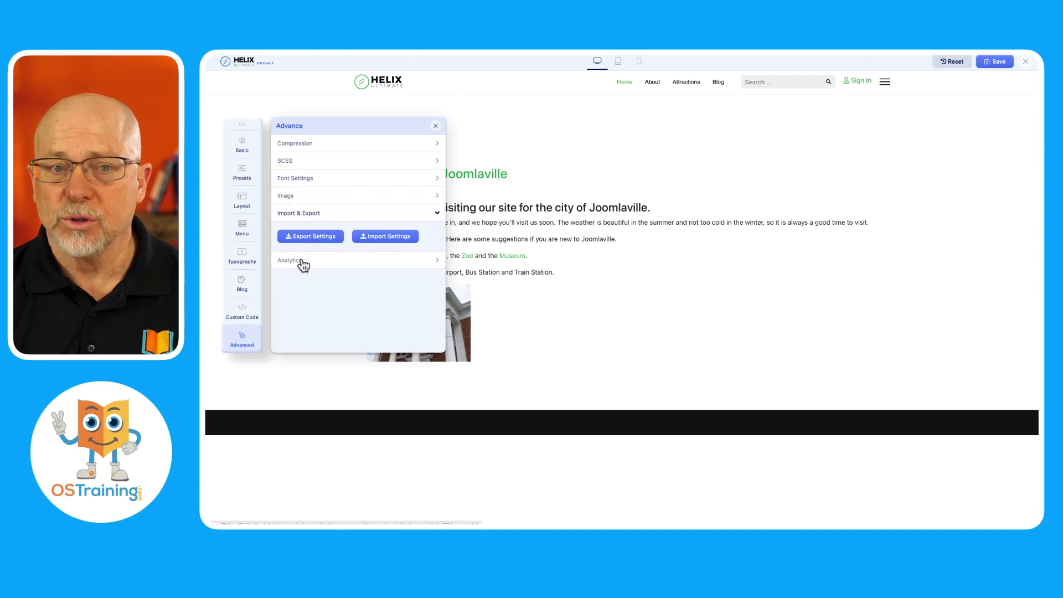
pyautogui.click(289, 260)
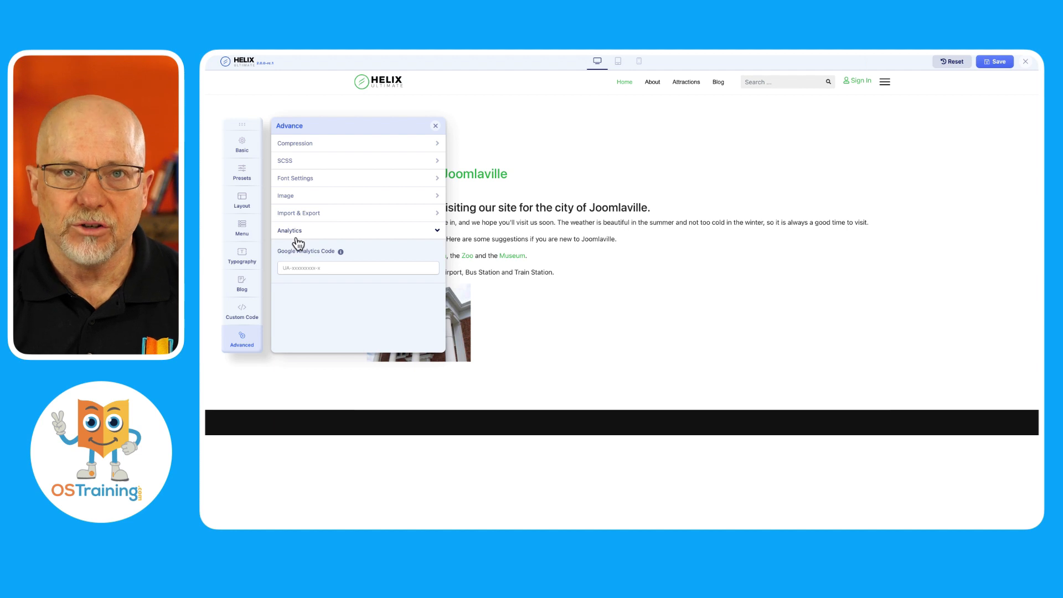
pyautogui.moveTo(361, 159)
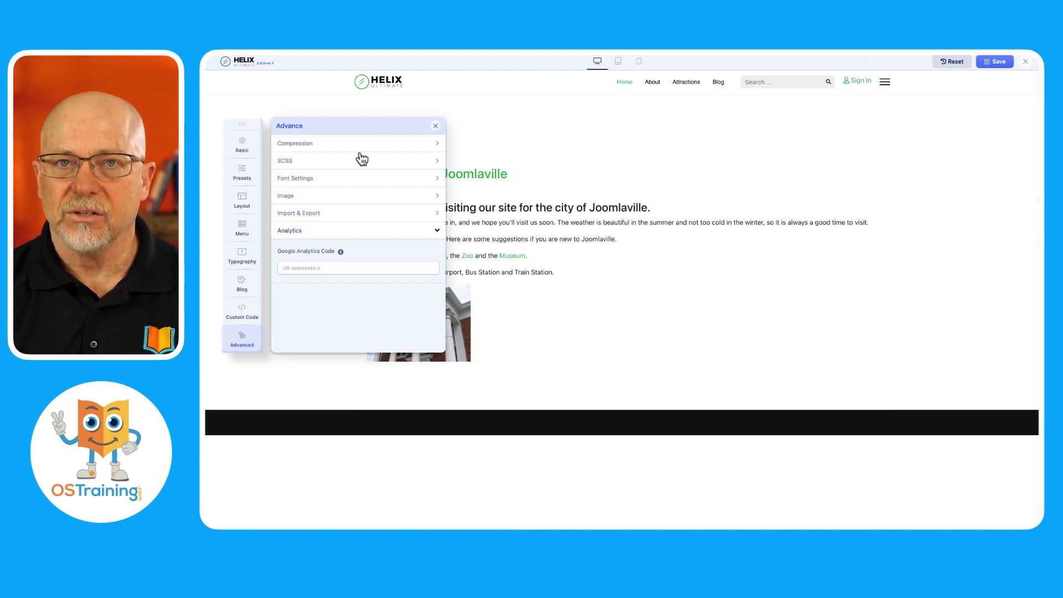
pyautogui.click(435, 127)
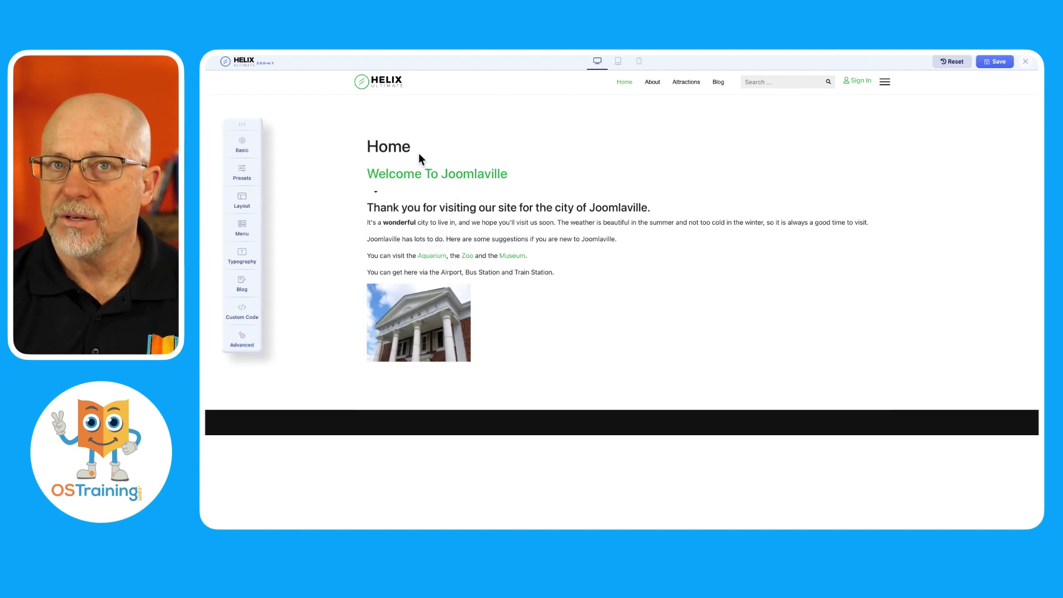
# - Preview the site at tablet then phone width and show the layout rows again
pyautogui.click(618, 61)
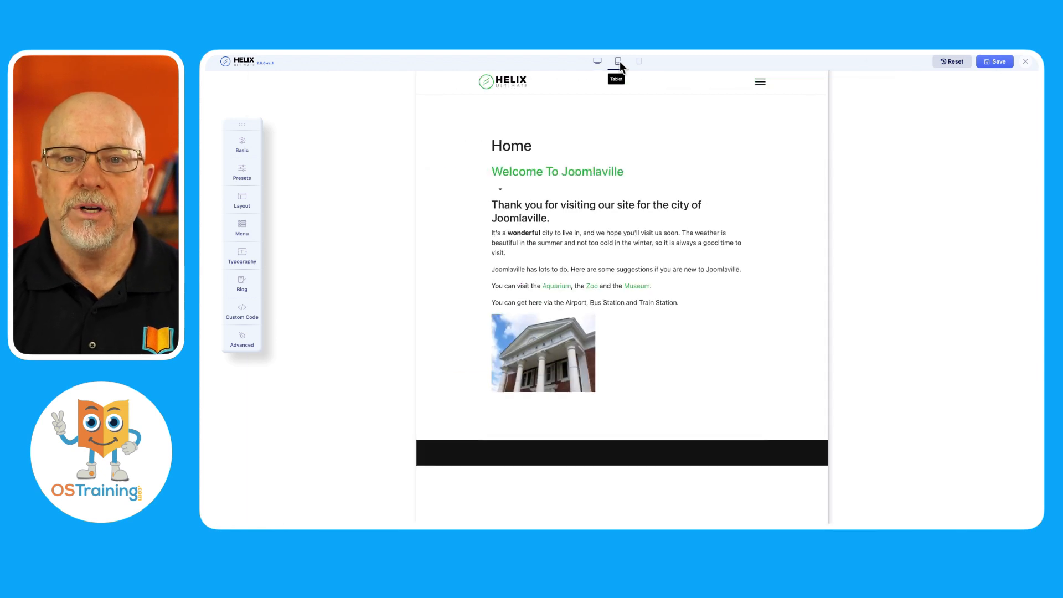
pyautogui.click(638, 61)
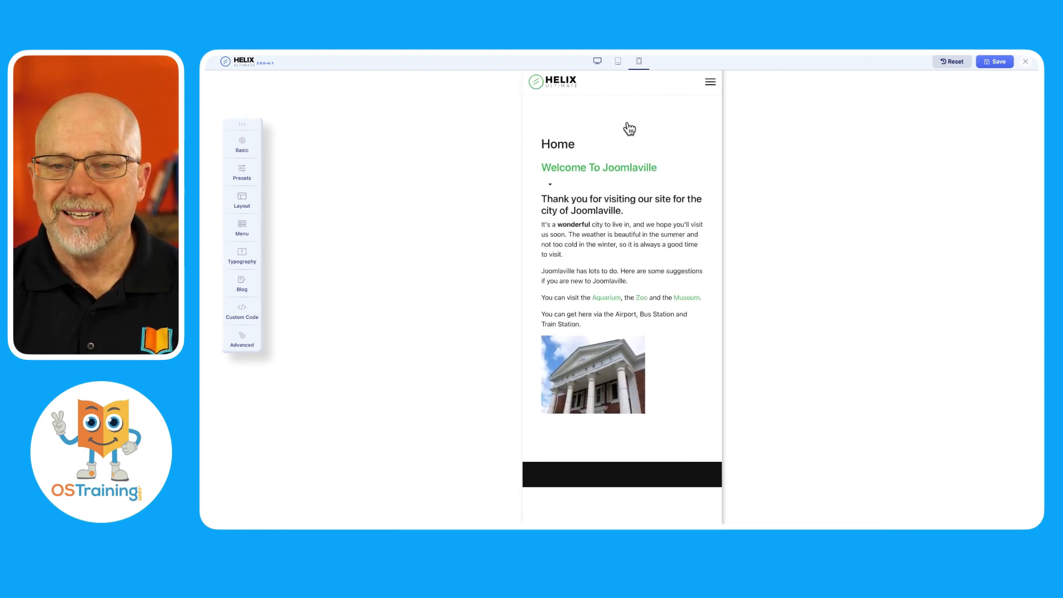
pyautogui.moveTo(628, 128)
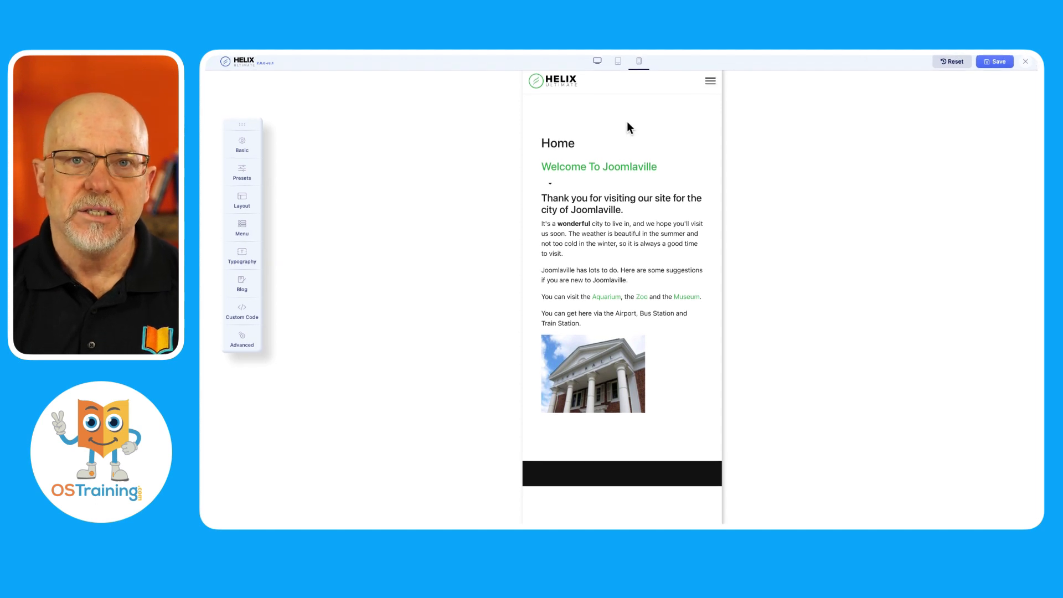
pyautogui.click(242, 204)
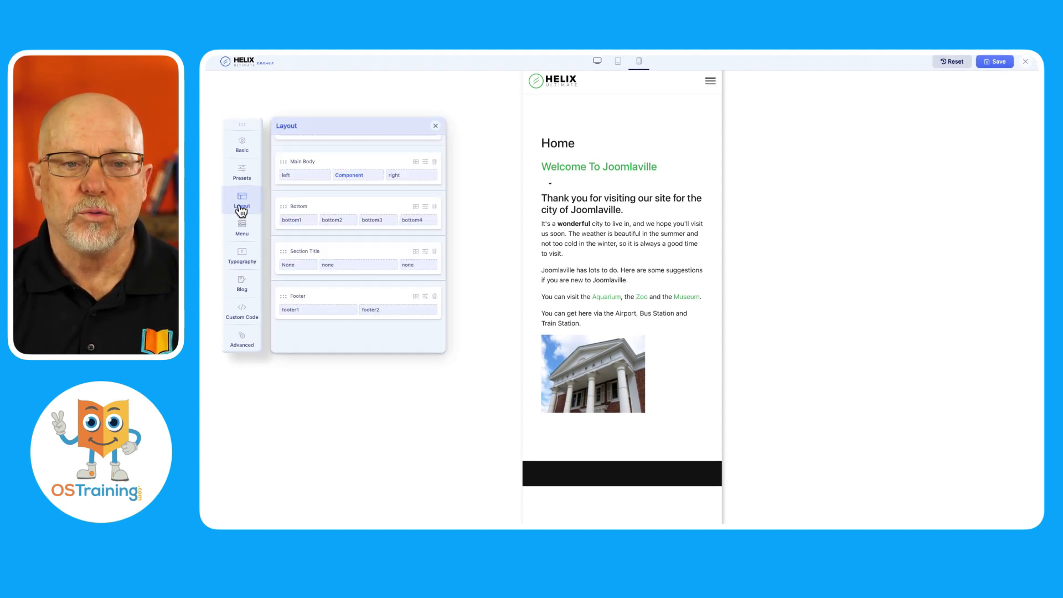